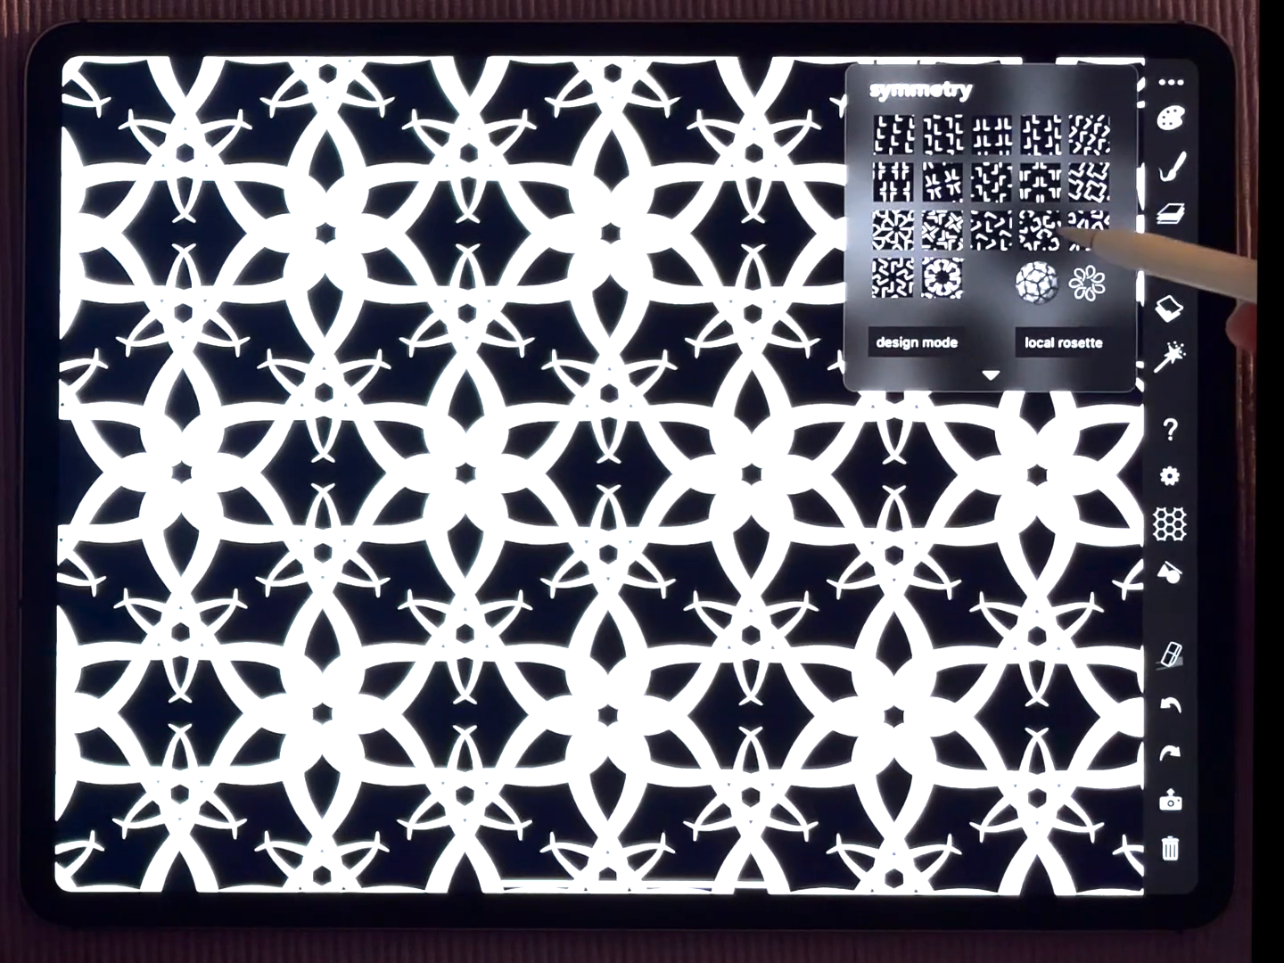
Clear the star lattice and draw one curved stroke repeated as six-armed pinwheels
click(1177, 273)
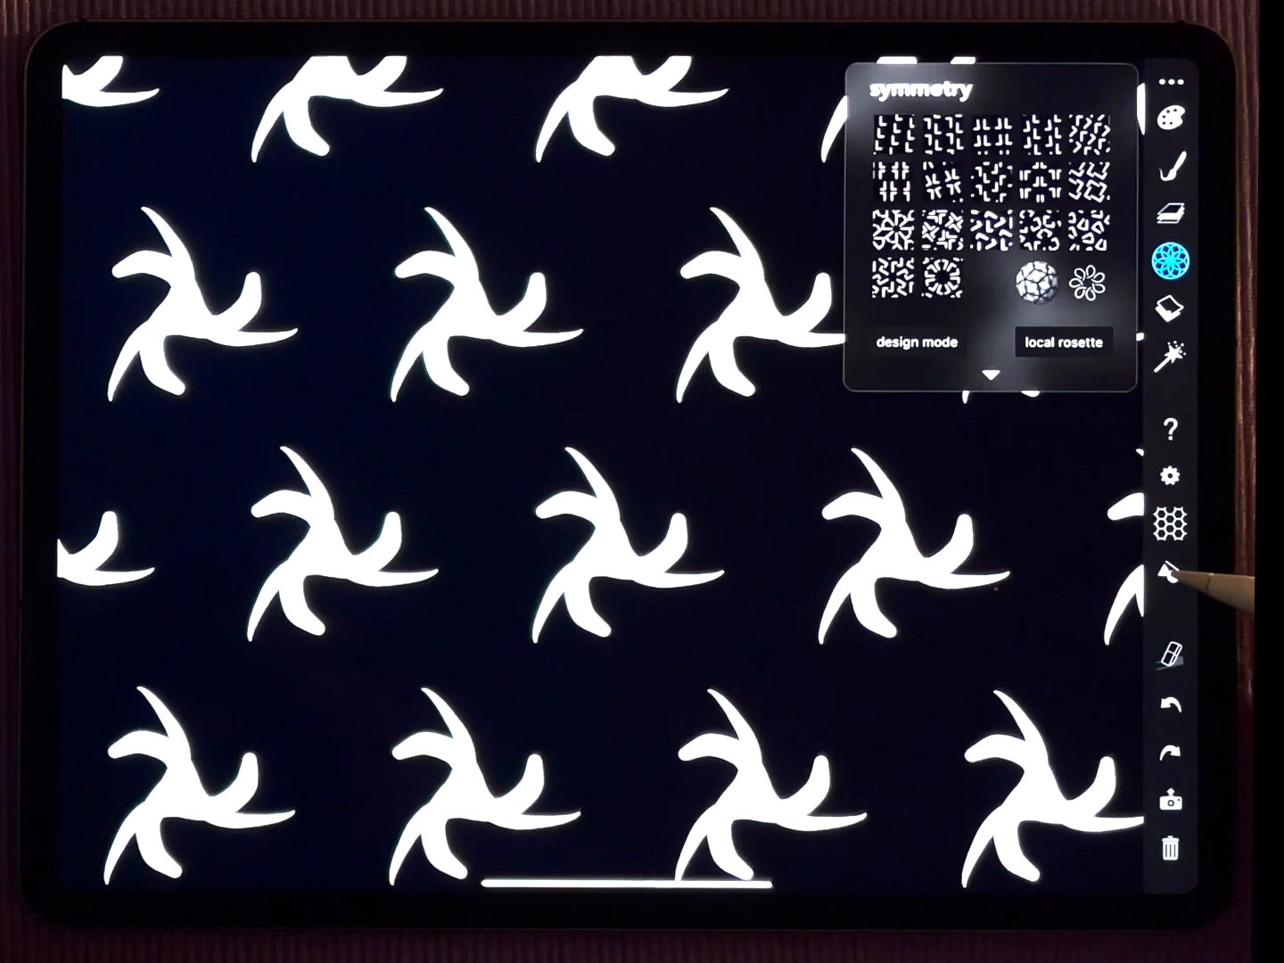
Reshape the stroke's endpoints so its copies join into a continuous wavy hexagonal web
click(1173, 580)
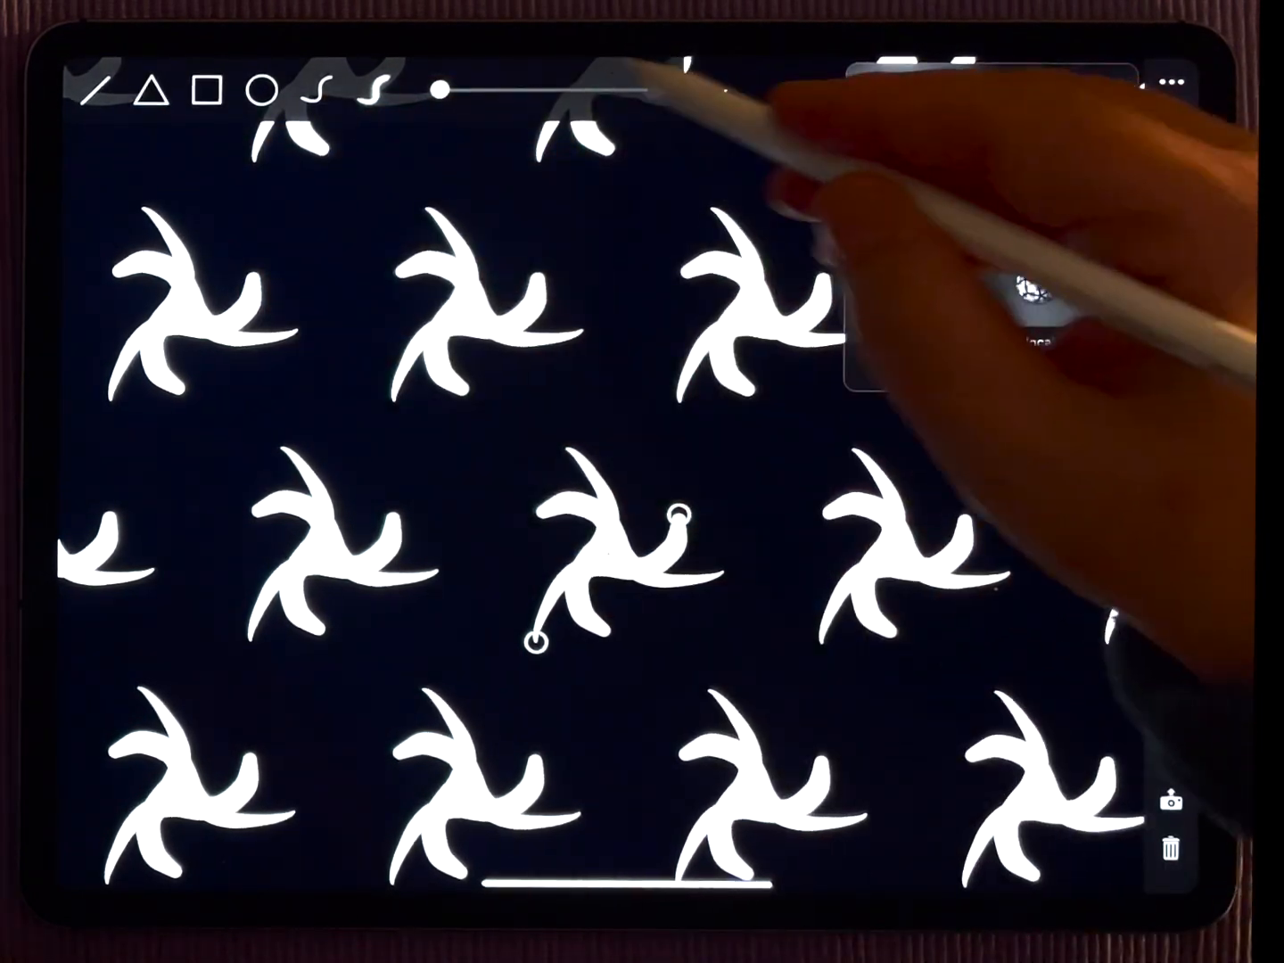
click(1166, 260)
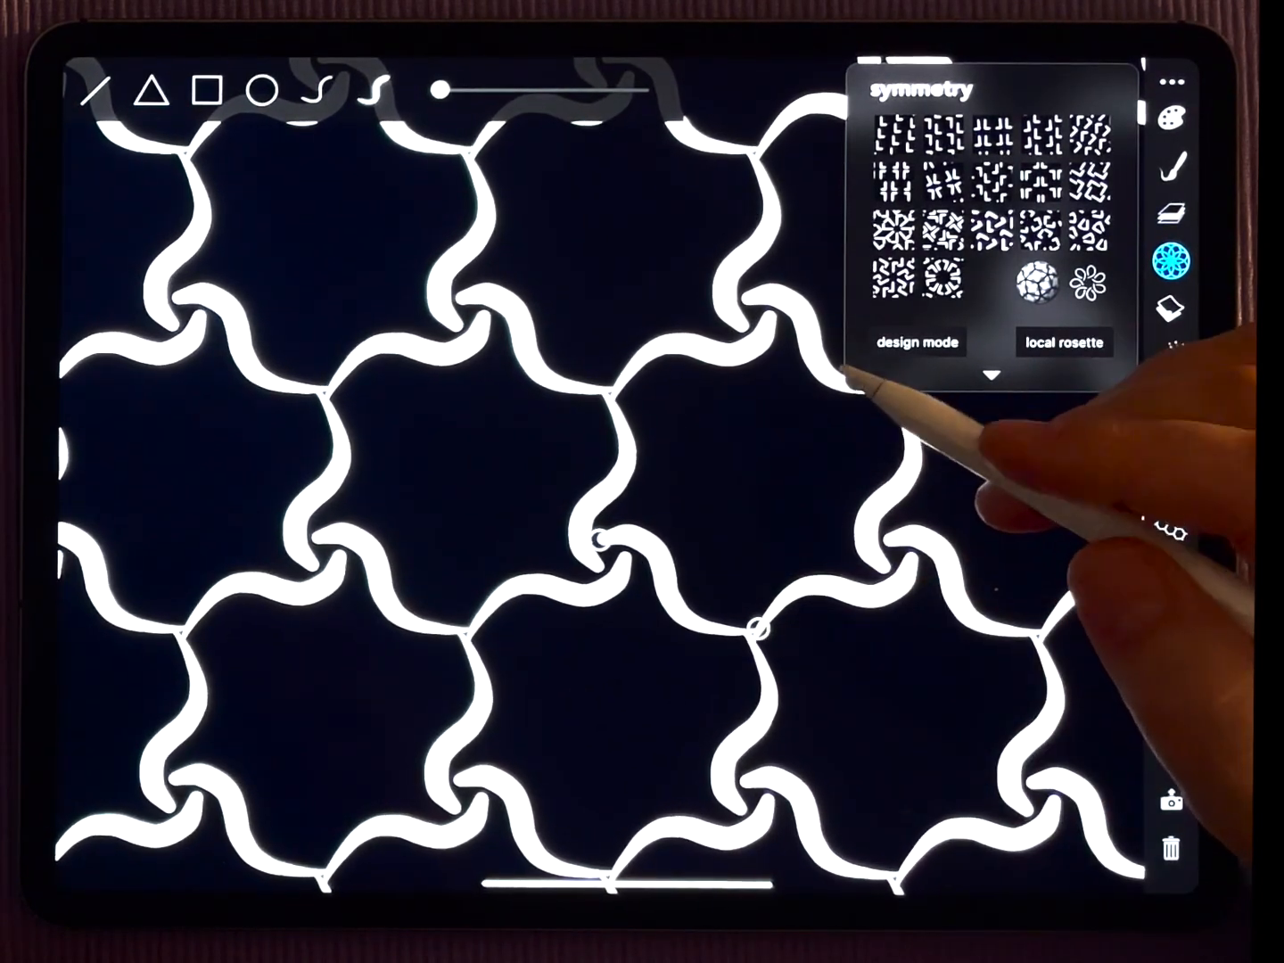
Finish editing and add a second curved stroke doubling each wavy arm into braided bands
click(1062, 342)
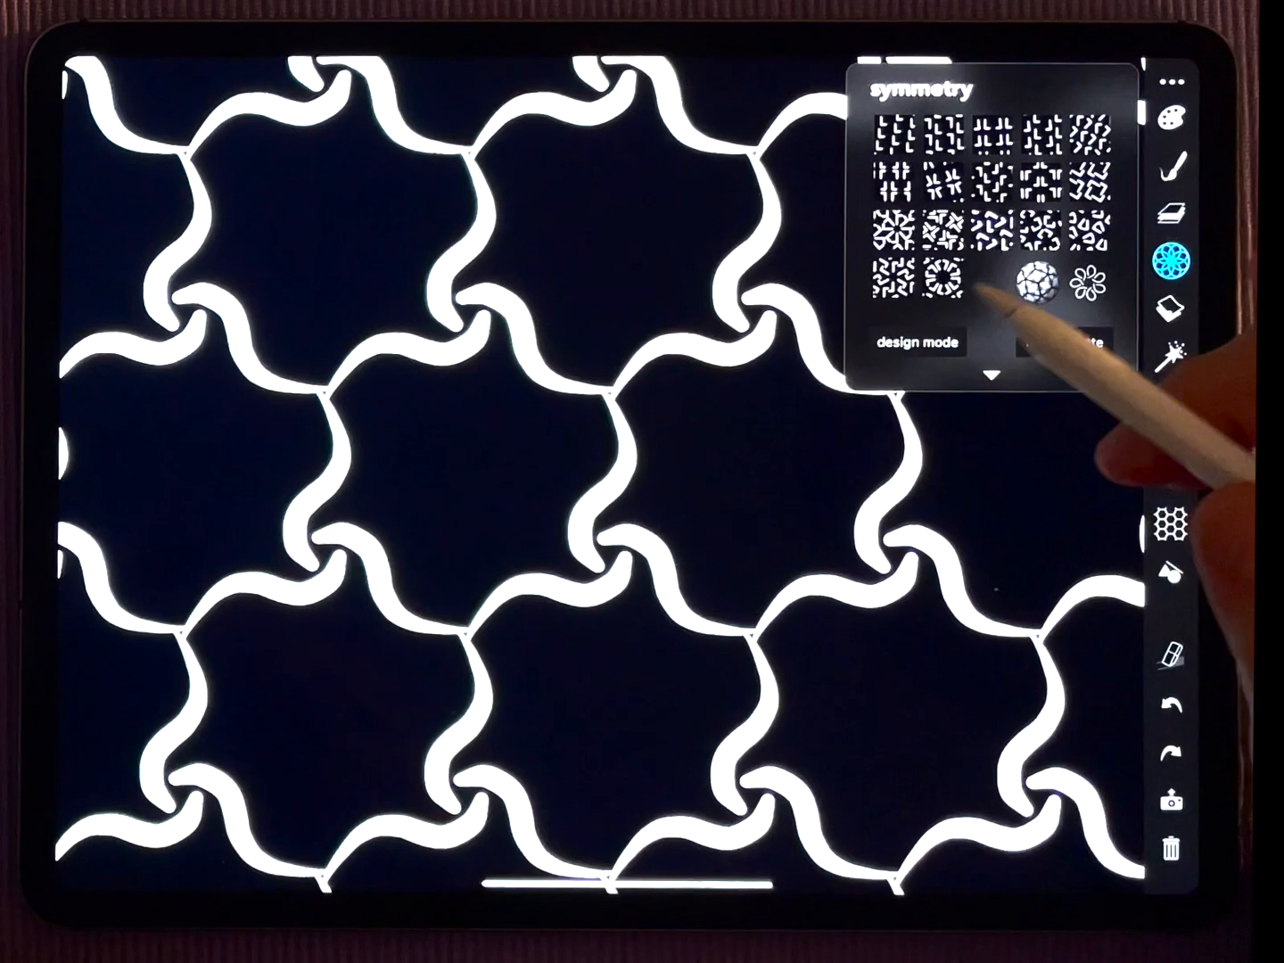
click(991, 287)
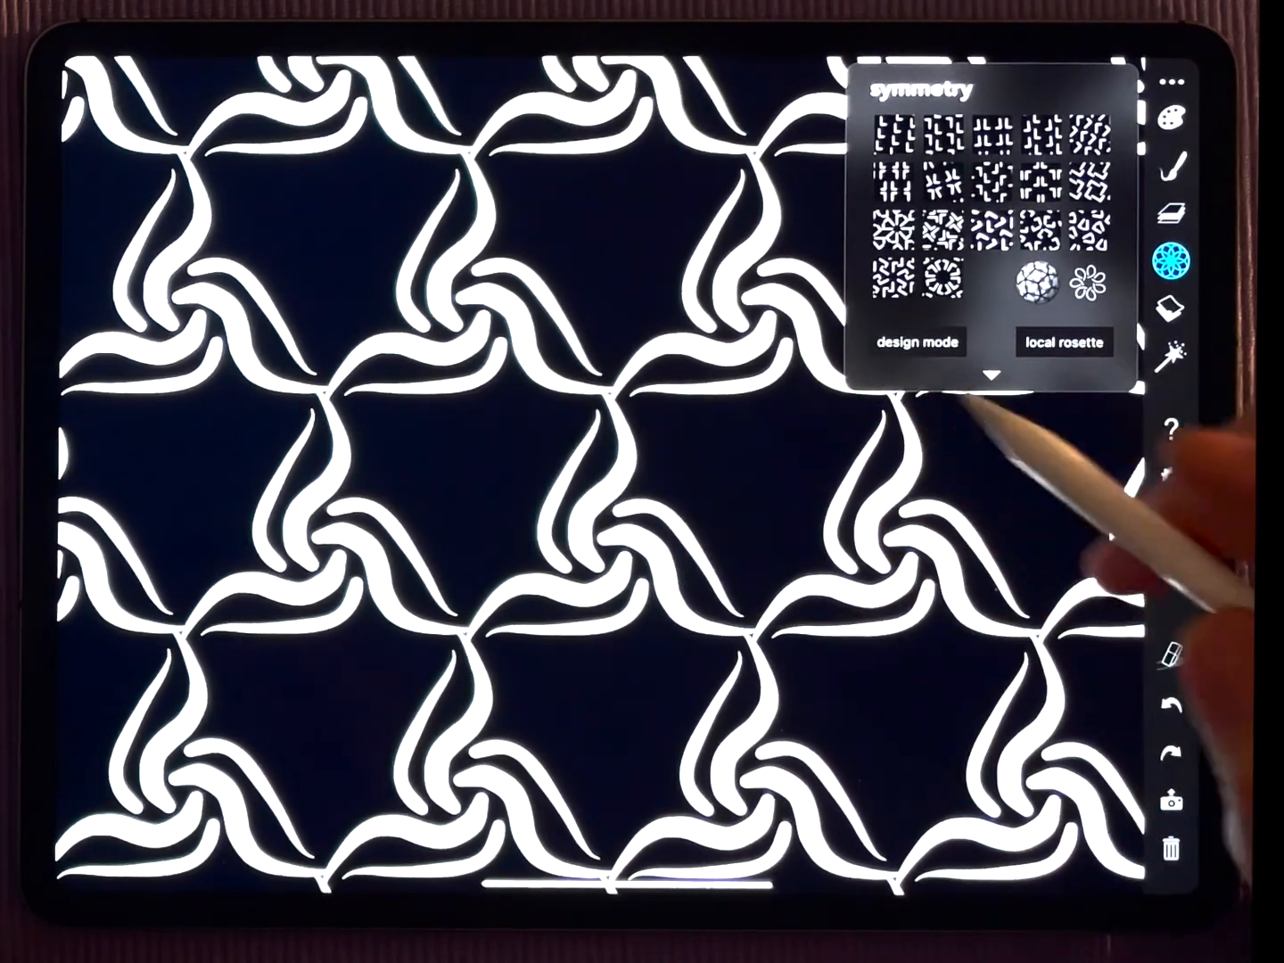
mouse_move(936, 535)
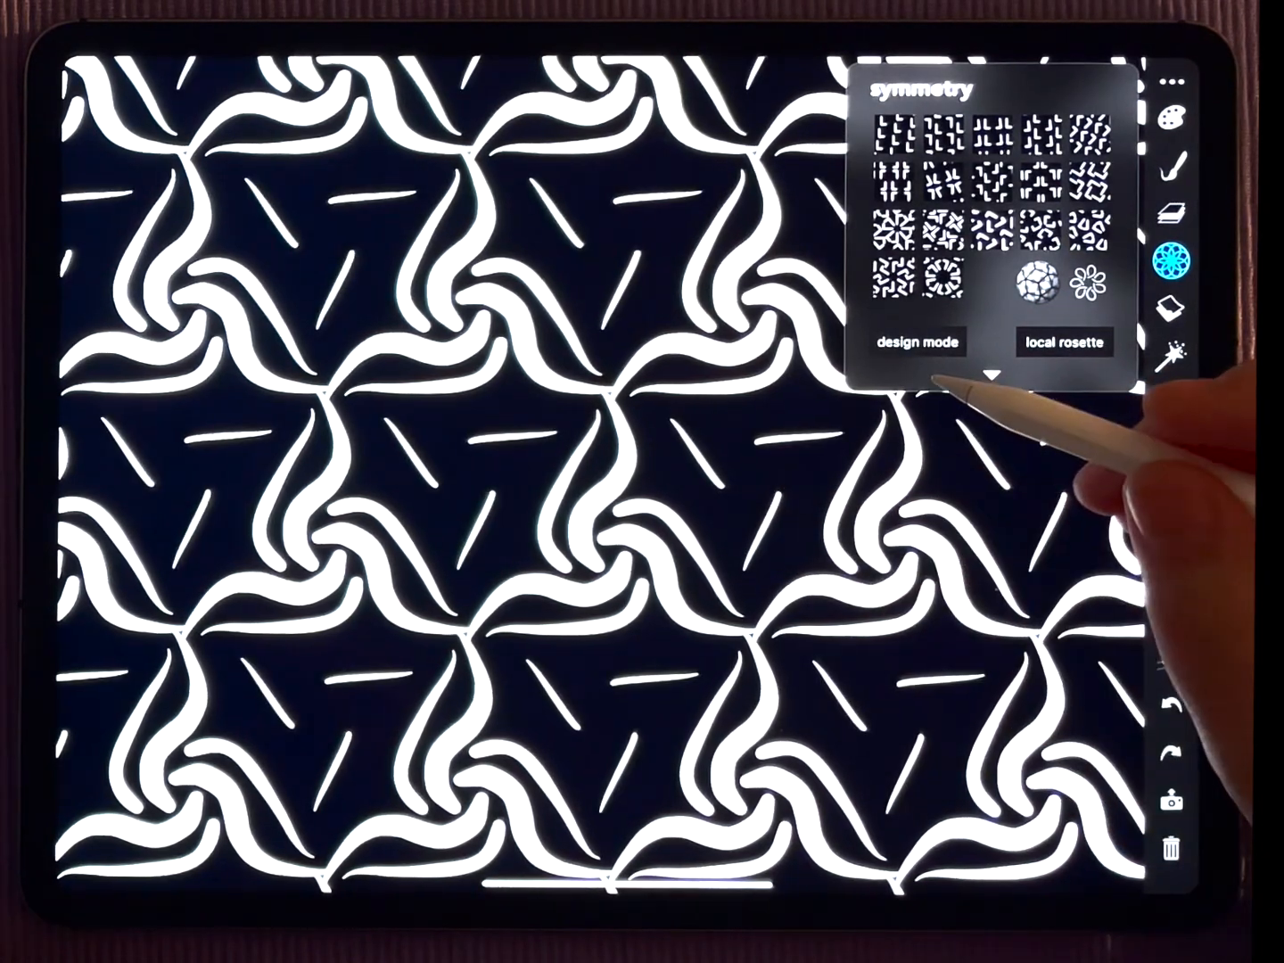
mouse_move(936, 499)
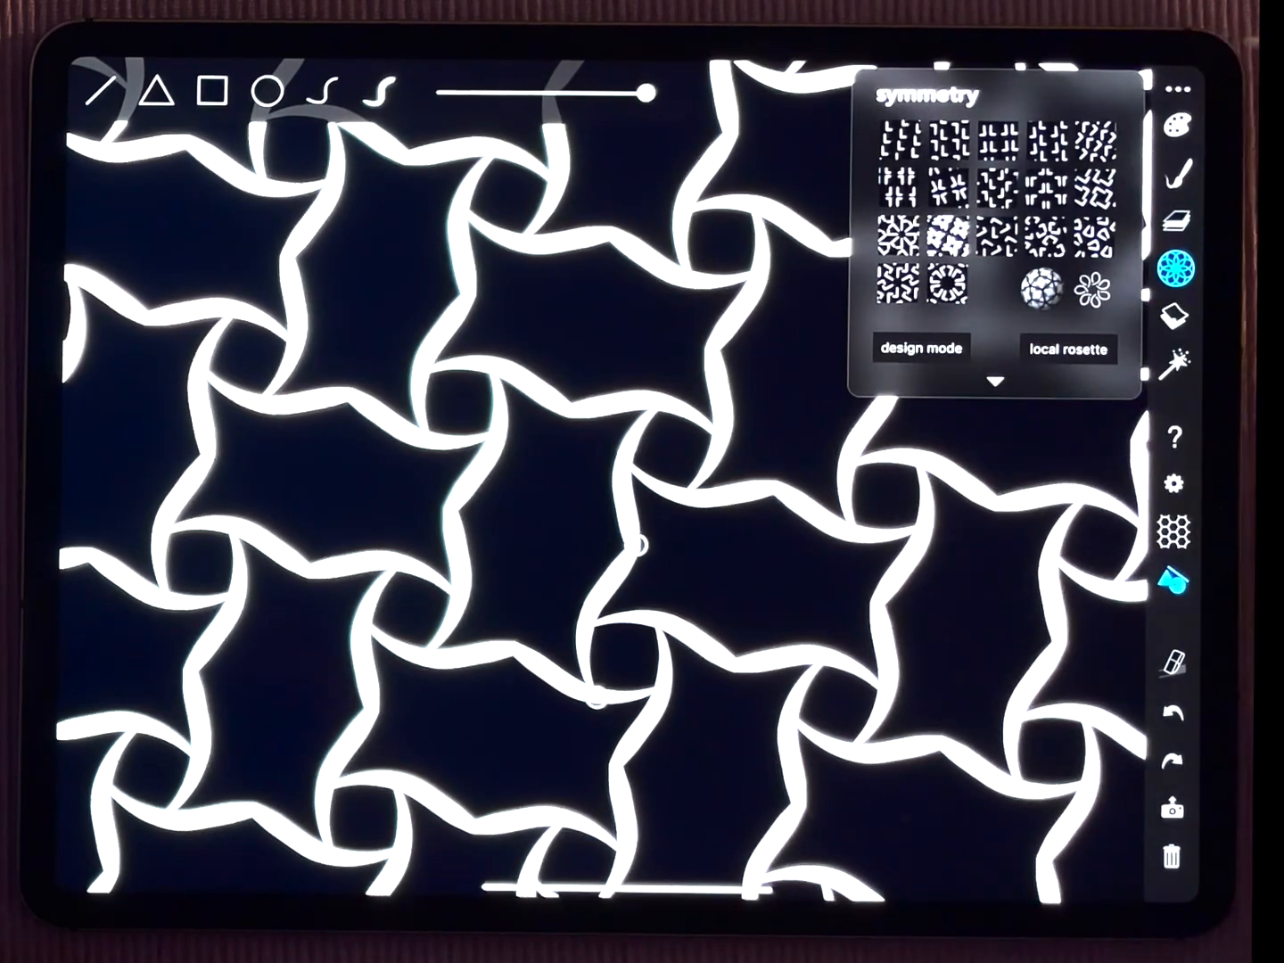
Try blue and pink swatches, then settle on a thick glowing pale yellow for the lattice
click(1180, 110)
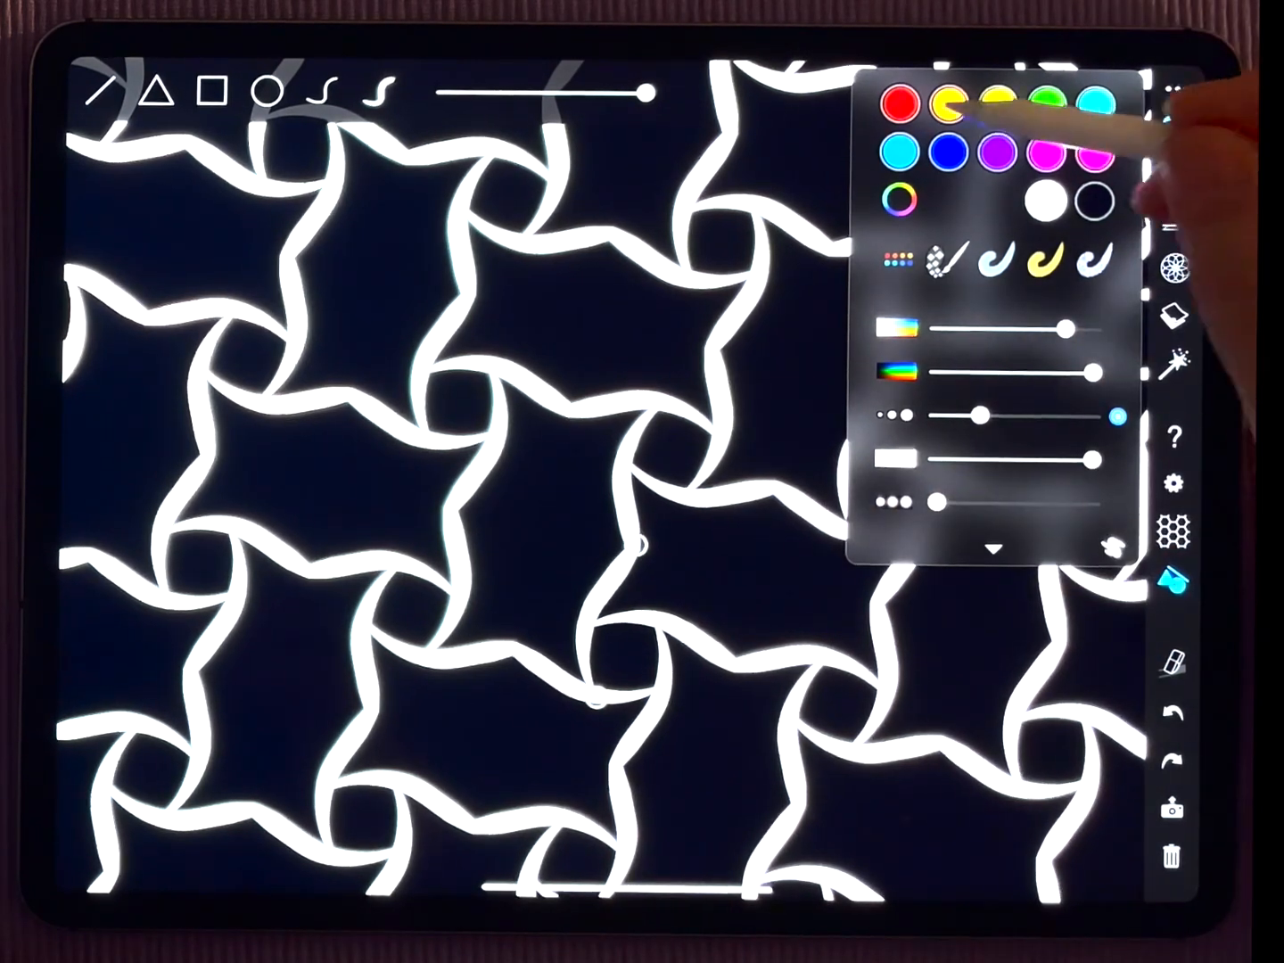
click(942, 152)
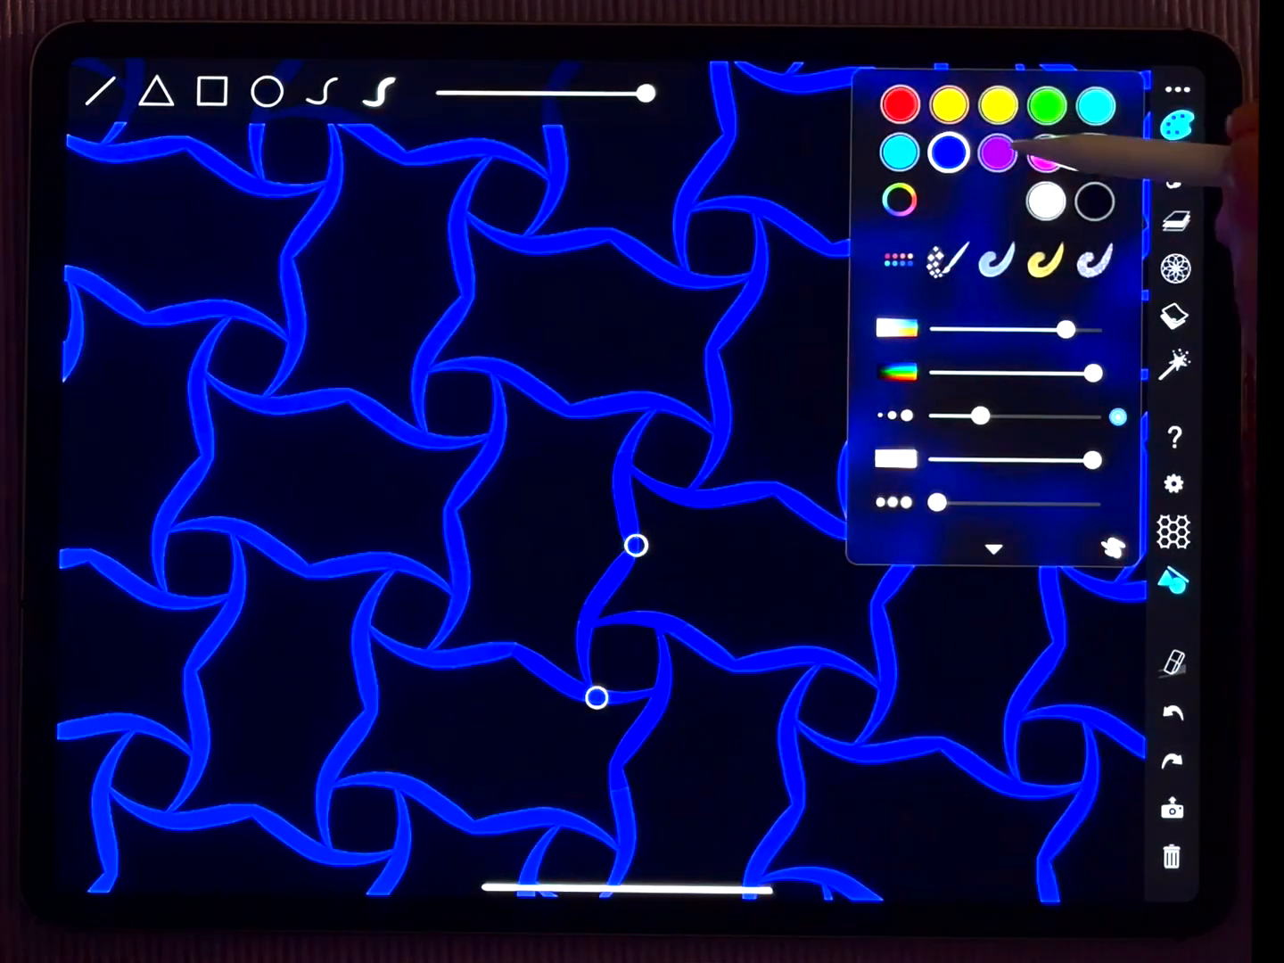
click(1033, 150)
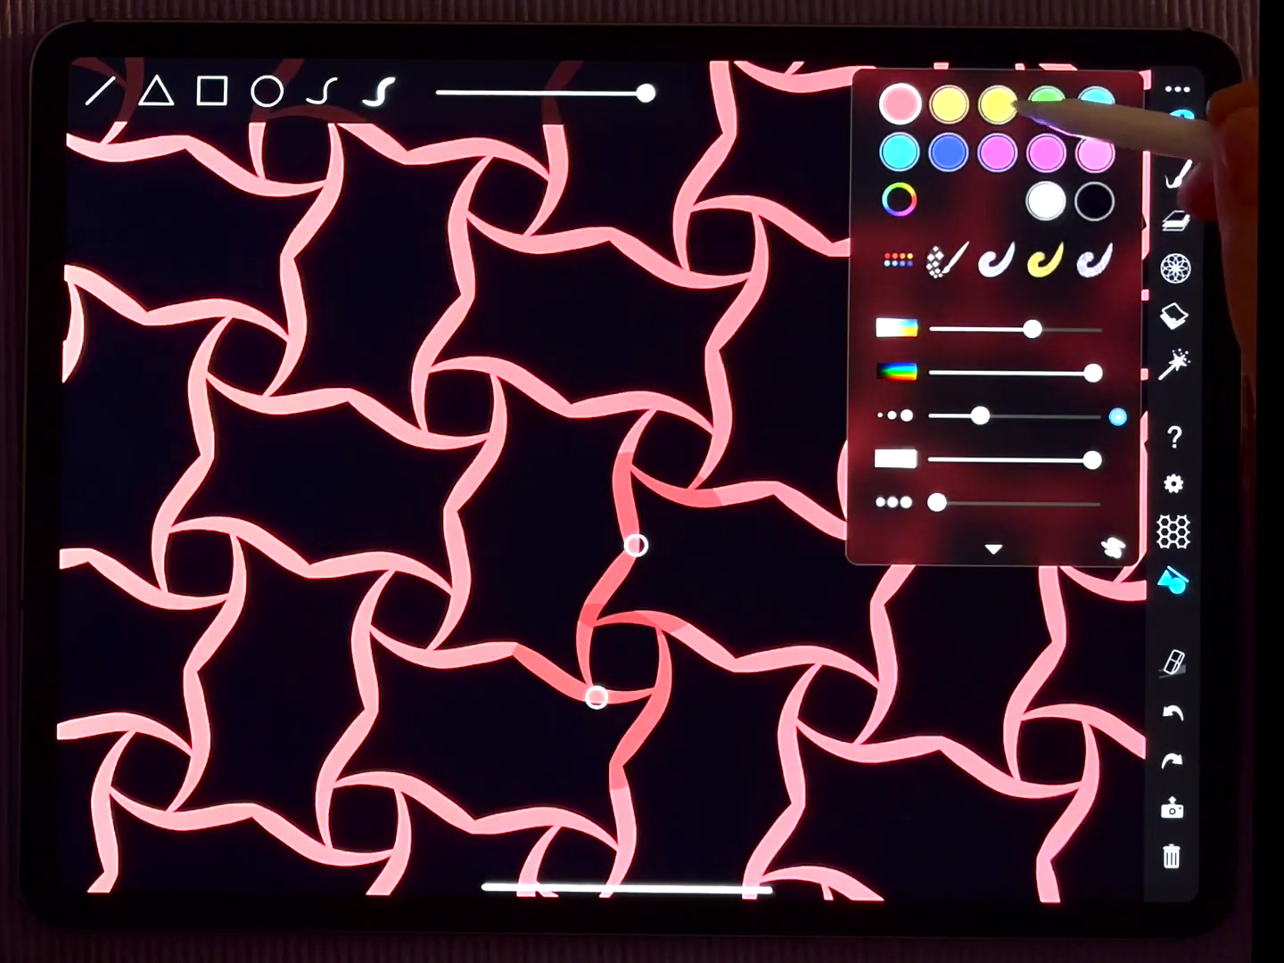
click(992, 105)
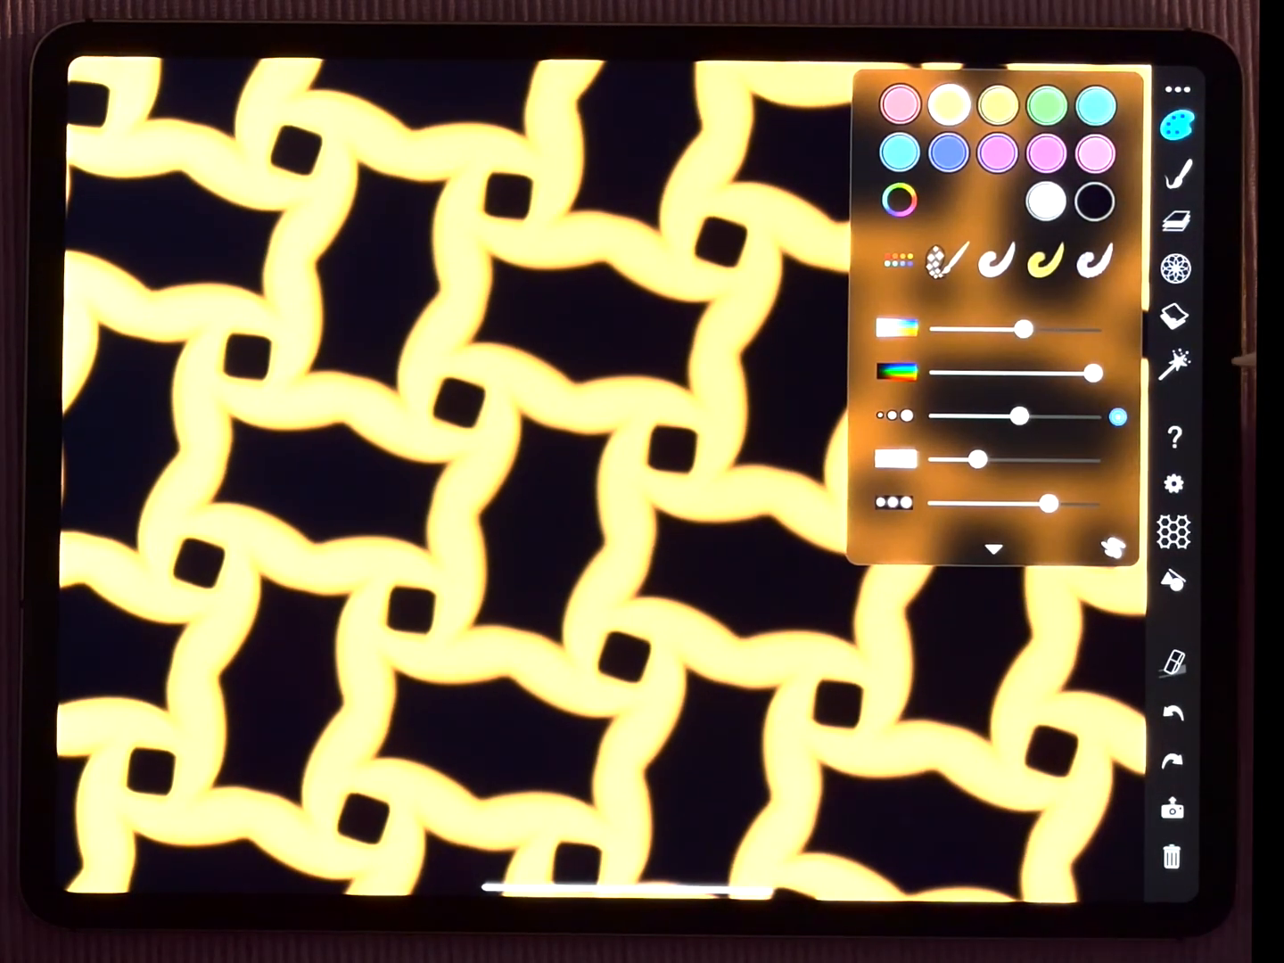
Apply the golden emboss quick-settings preset, giving the lattice a grainy gold texture
click(1177, 266)
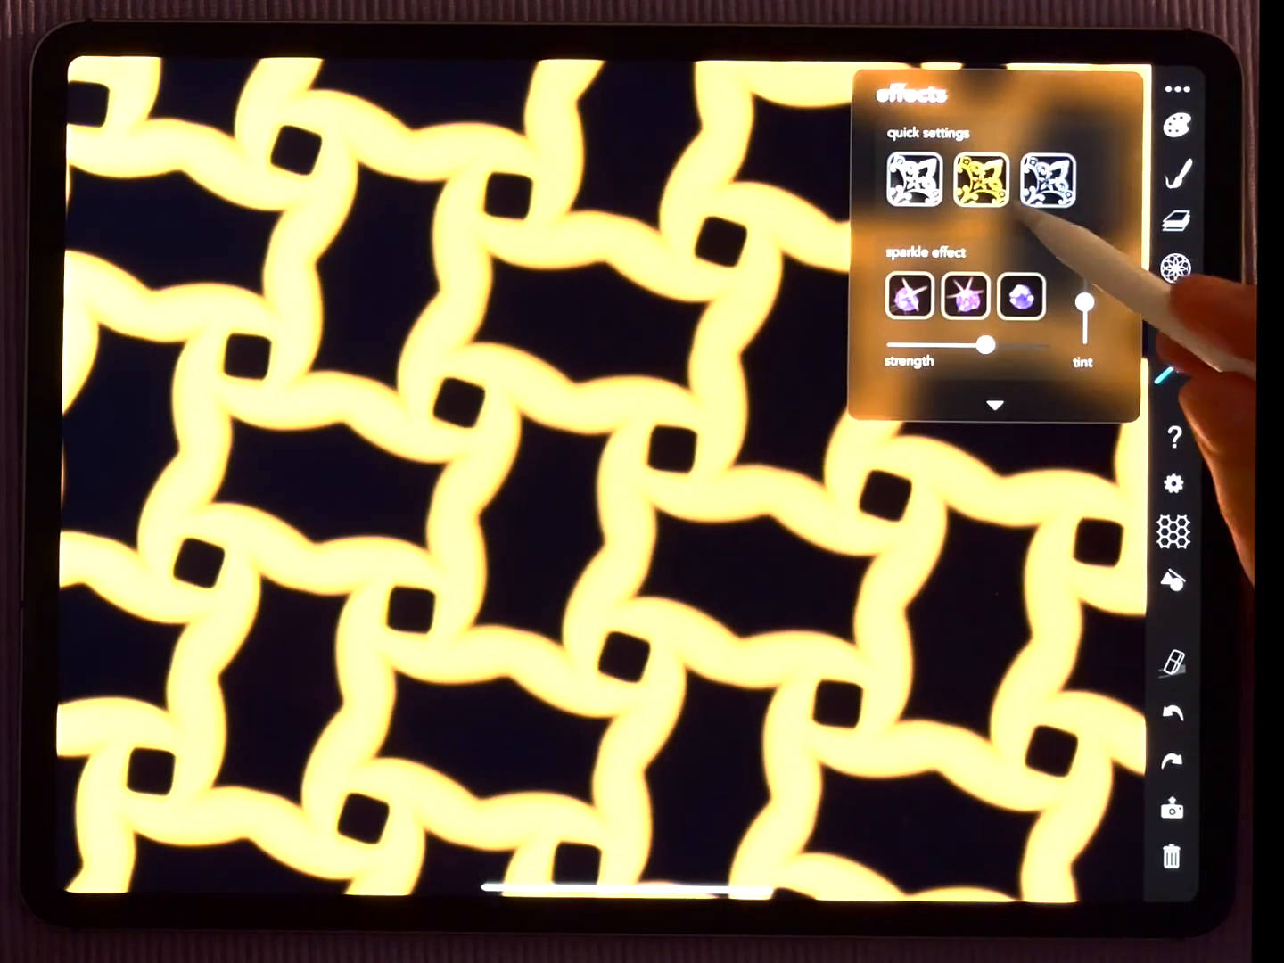
click(979, 185)
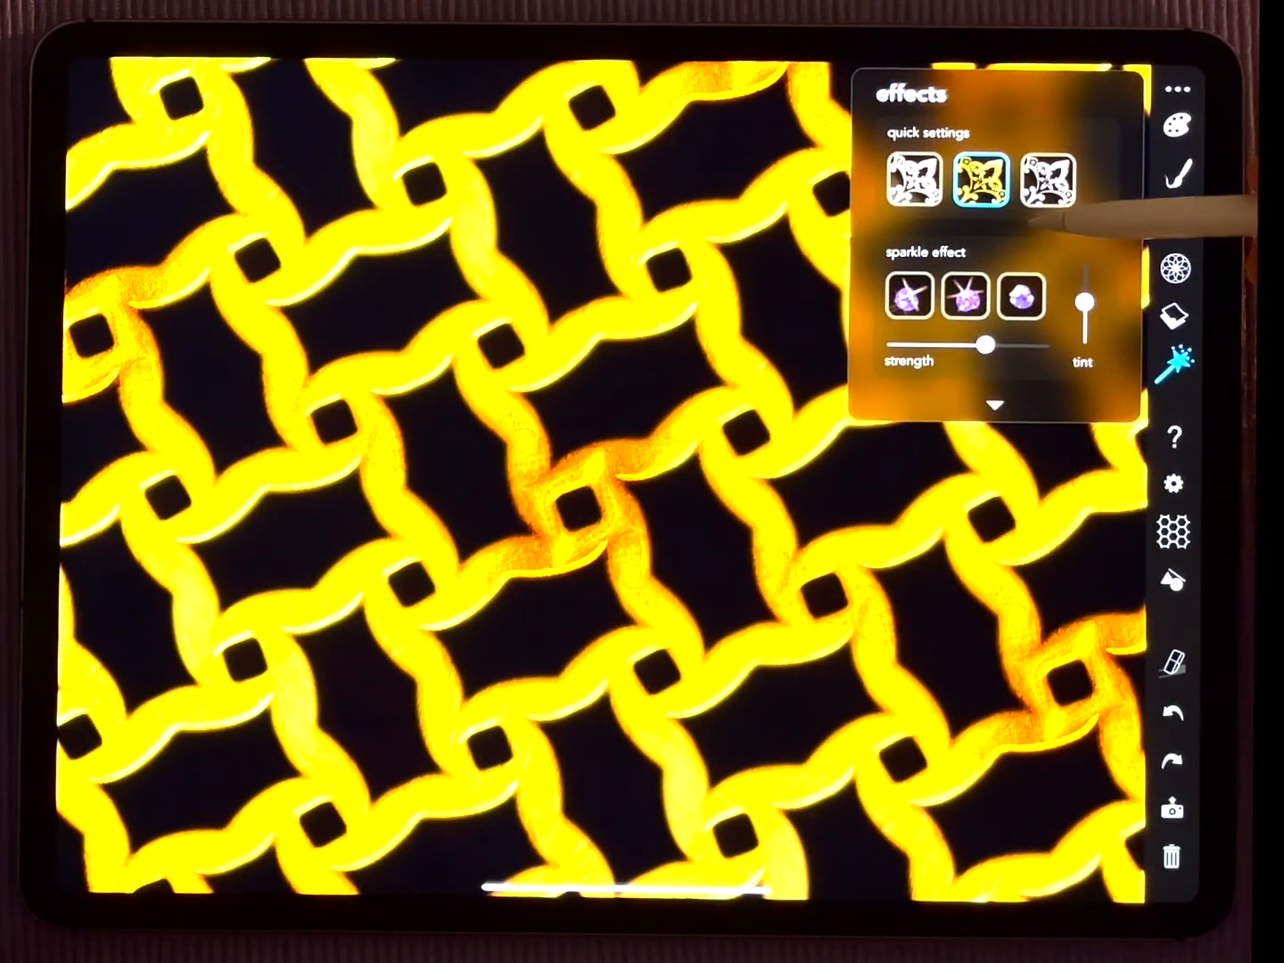
click(1177, 116)
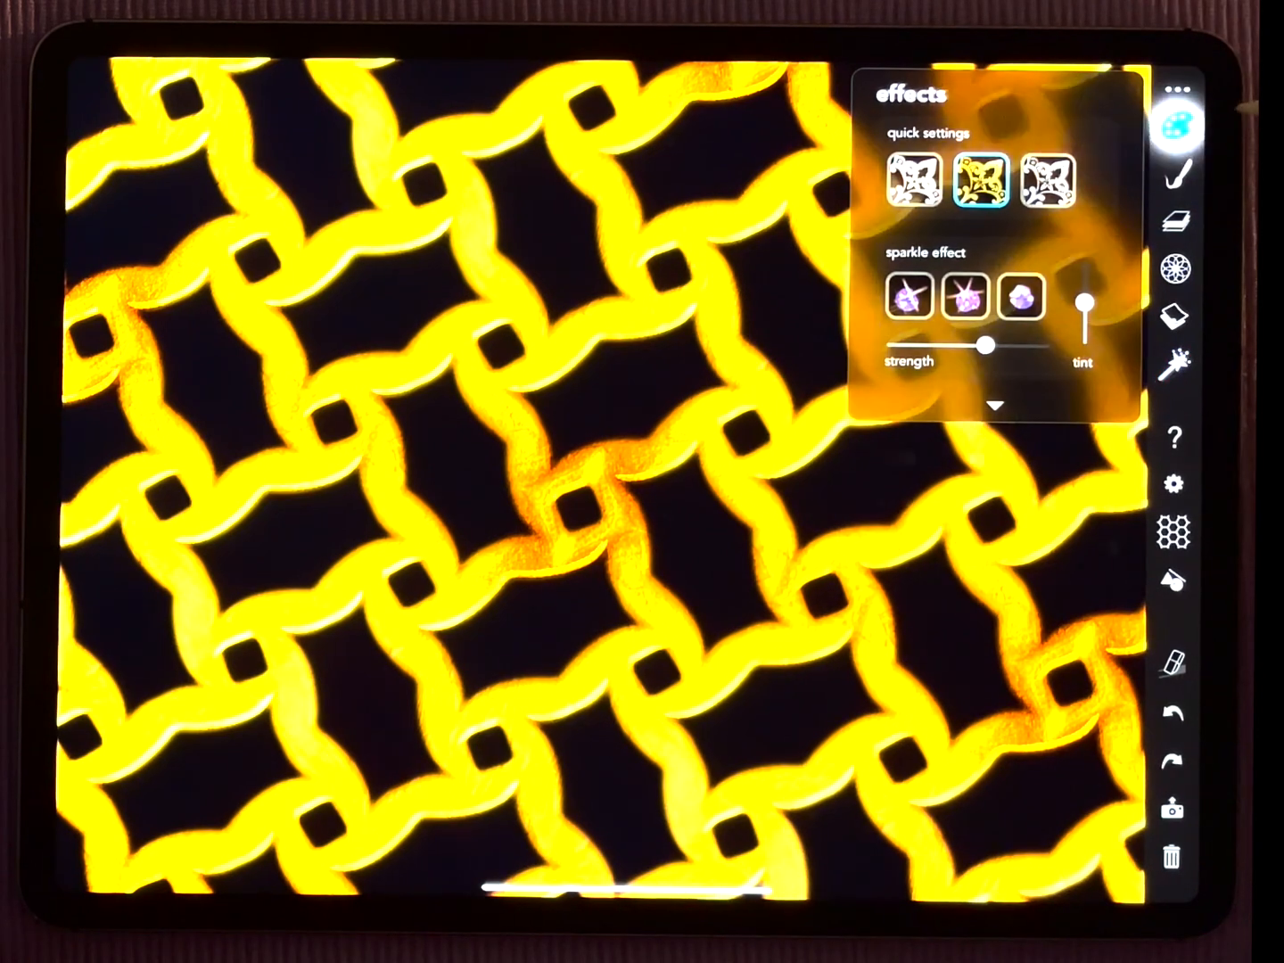